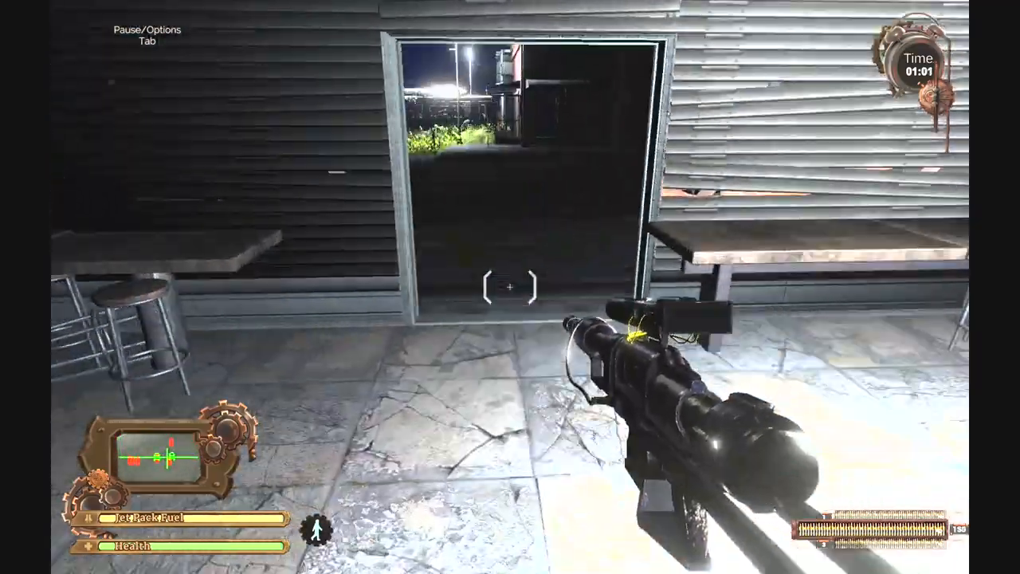
Take the pilot's seat to fly the ship, then open the door and step outside.
key(w)
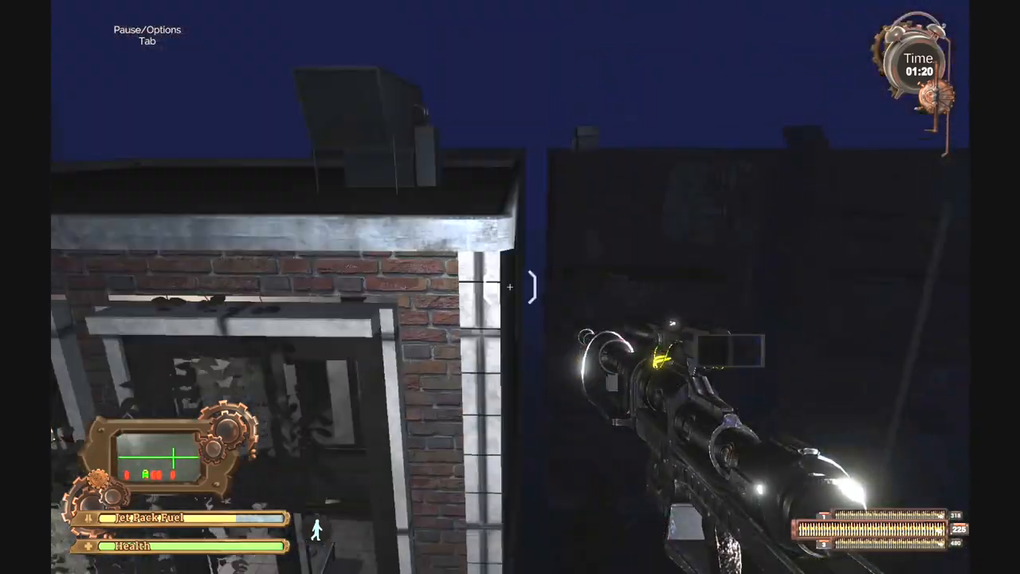
mouse_move(510, 287)
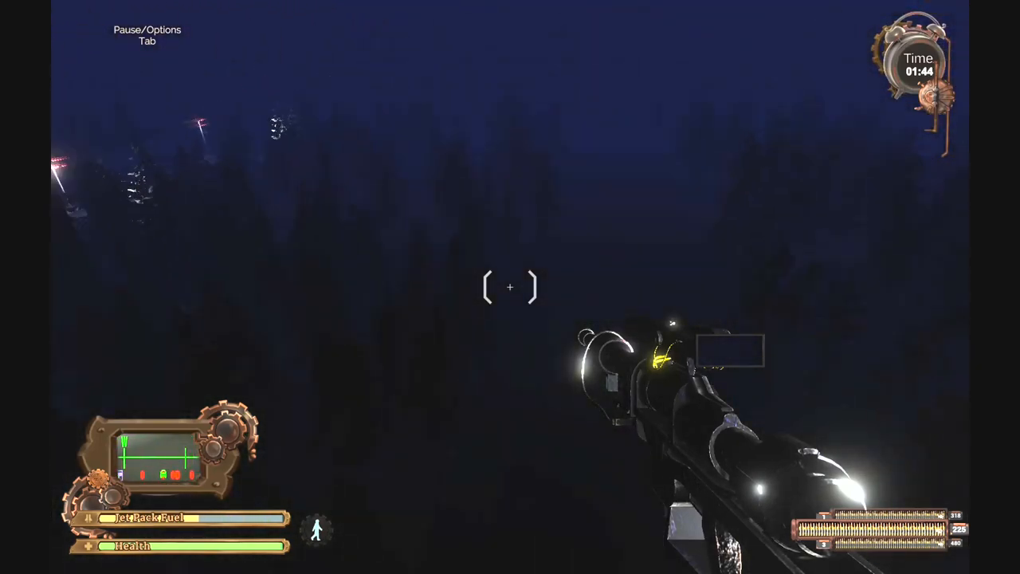
click(510, 287)
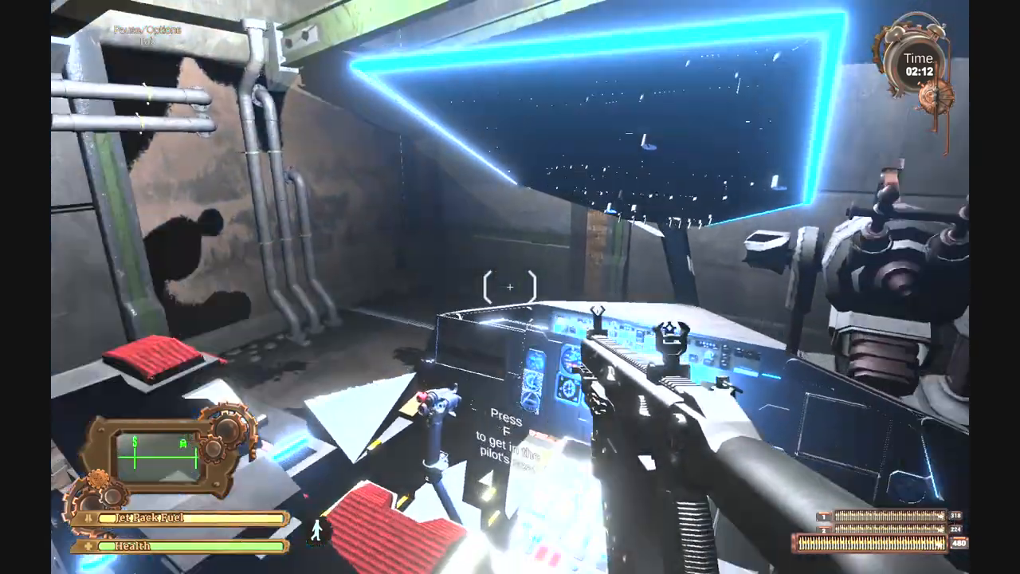
key(f)
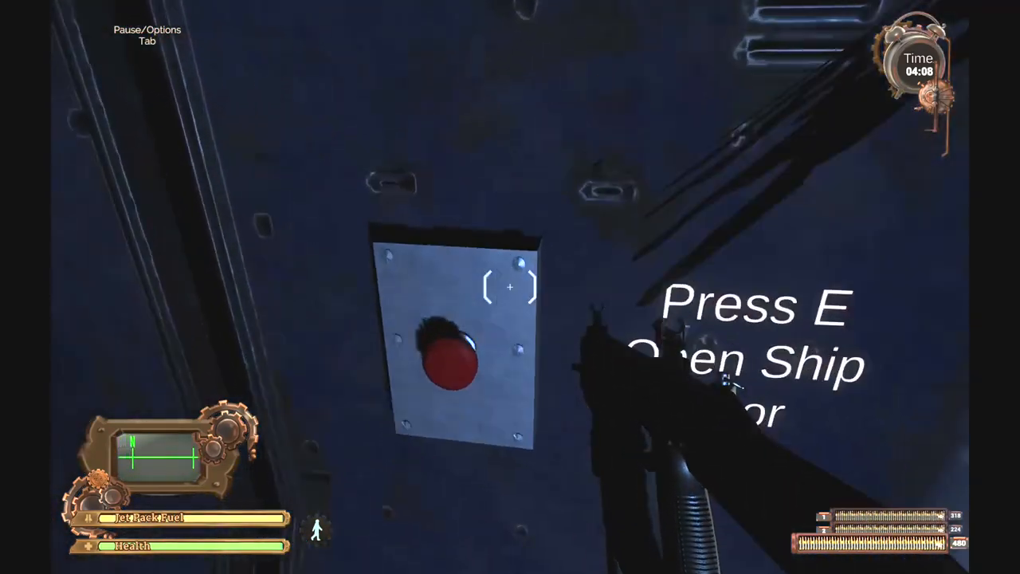
key(e)
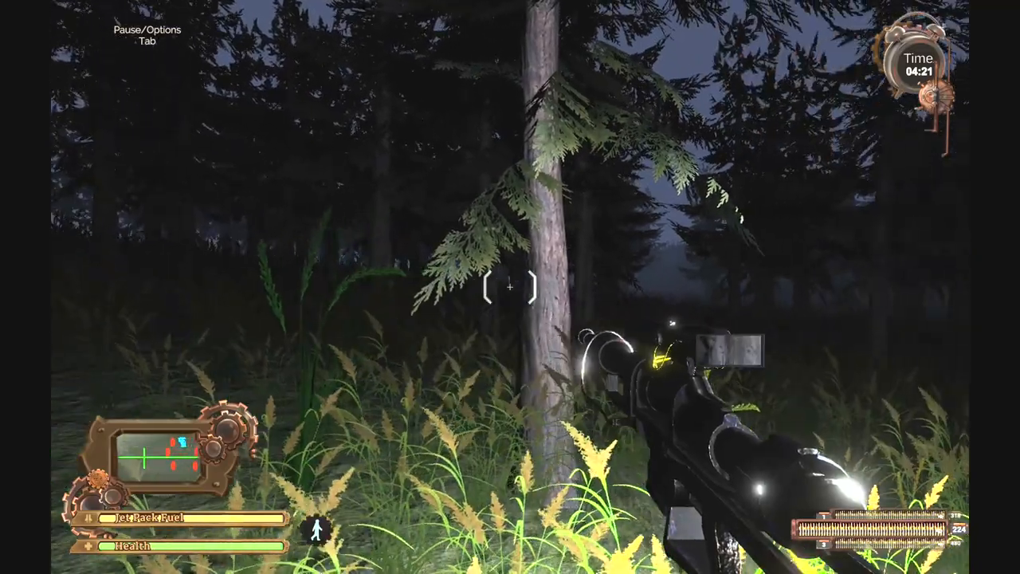
mouse_move(510, 300)
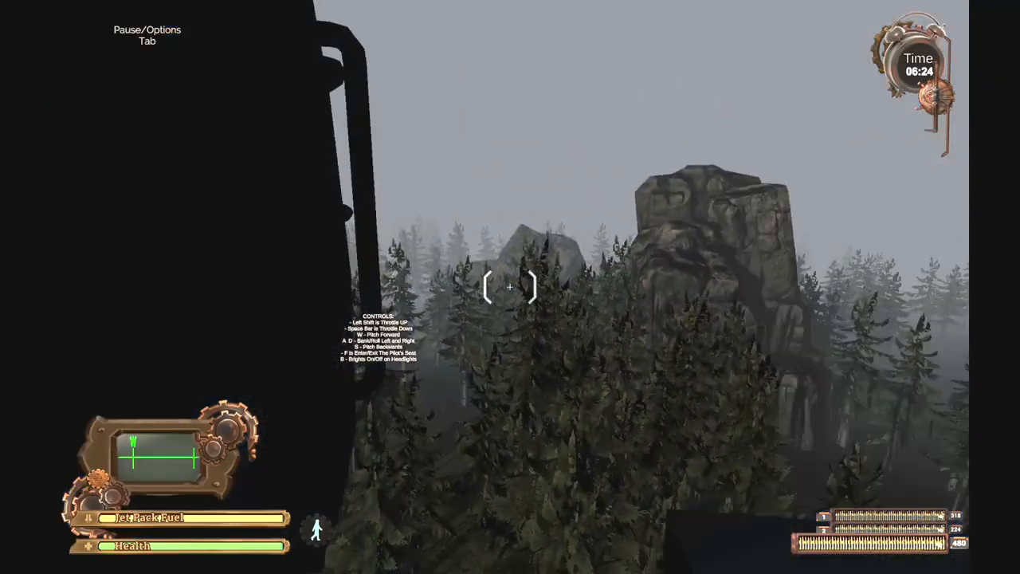
Interact outside, return through the ship door, and bring up the pause and options menu.
key(f)
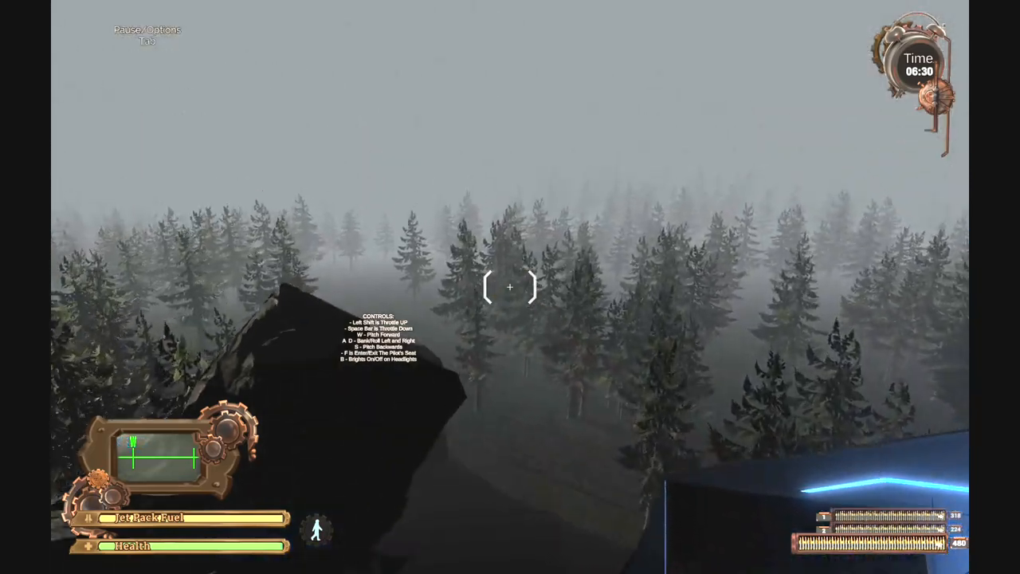
key(f)
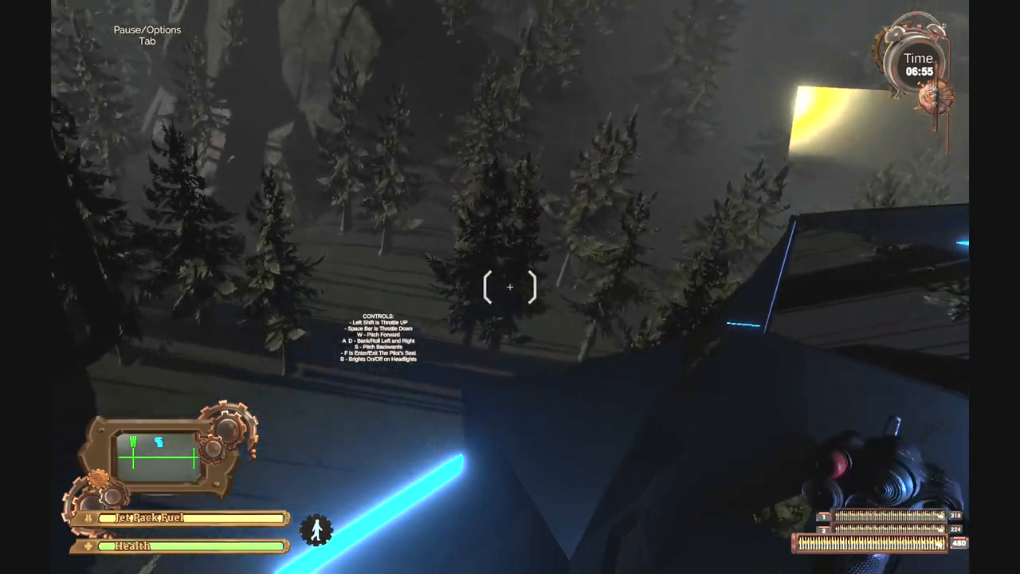
key(f)
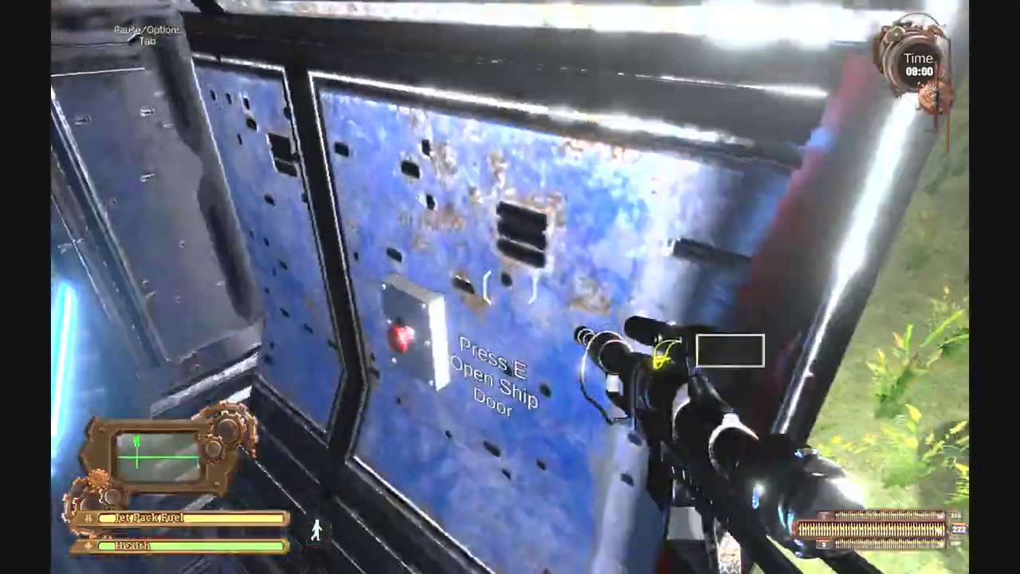
key(e)
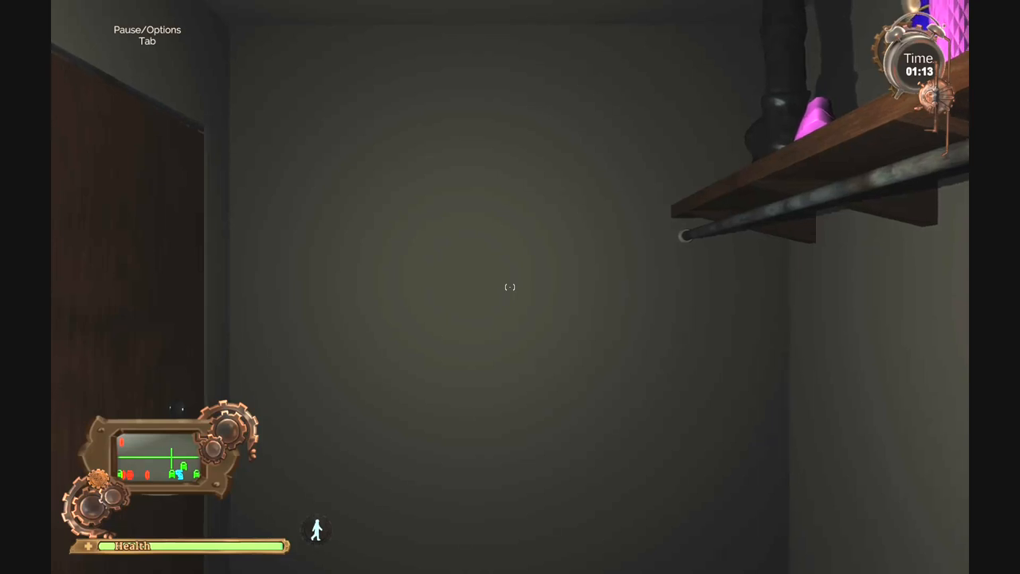
key(Tab)
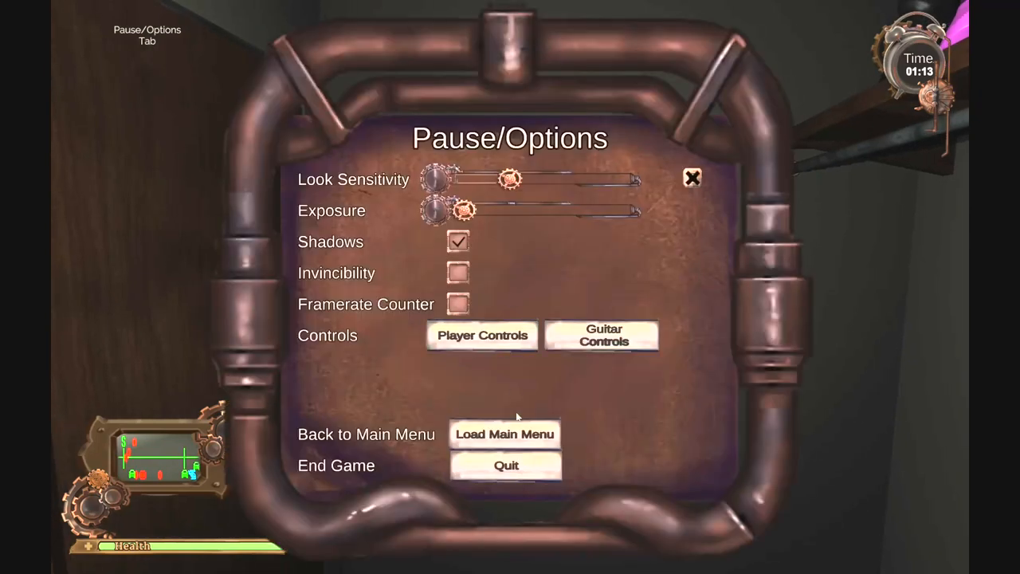